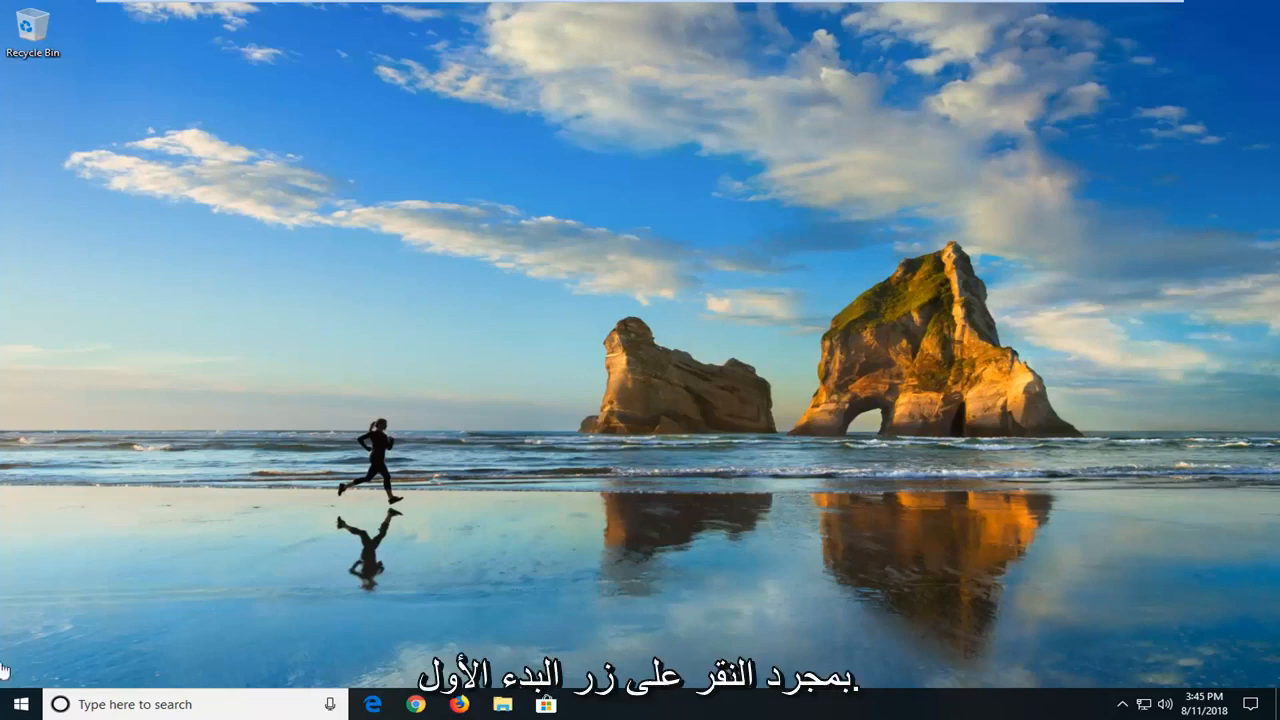
Step: Search the Start menu for cmd so Command Prompt appears as best match
{"action": "left_click", "coordinate": [16, 704]}
{"action": "type", "text": "cmd"}
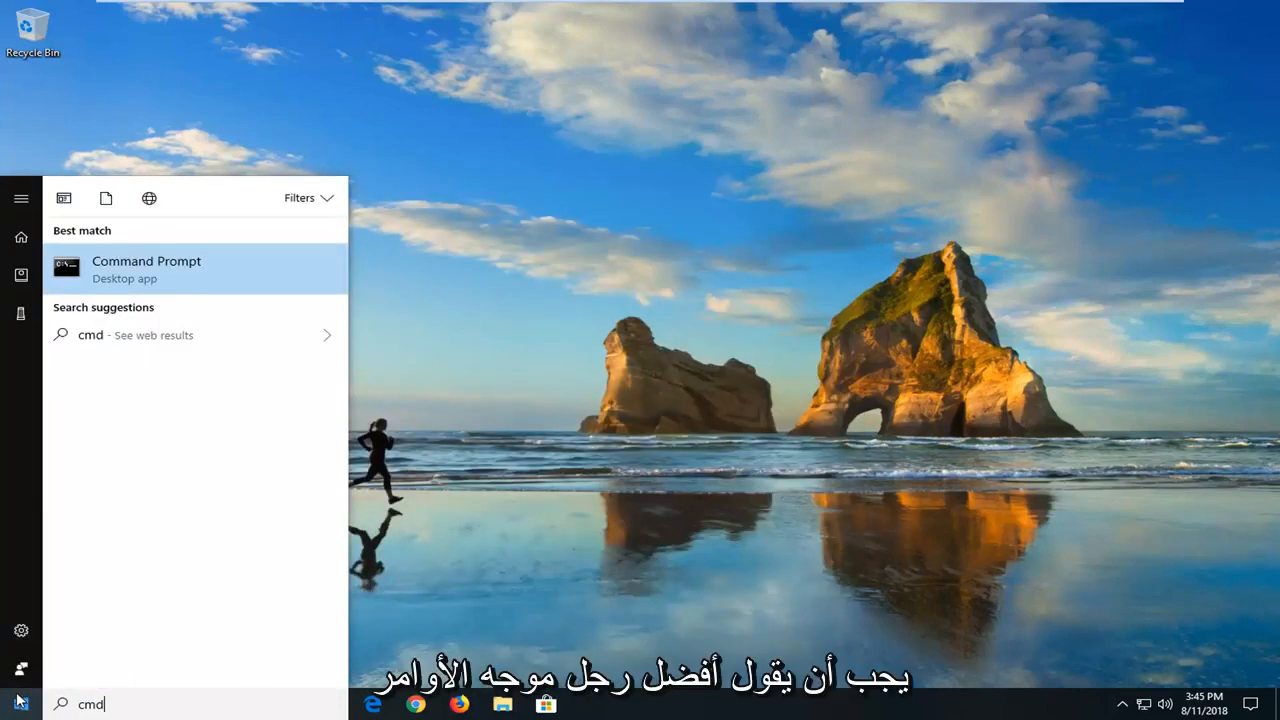
{"action": "mouse_move", "coordinate": [160, 278]}
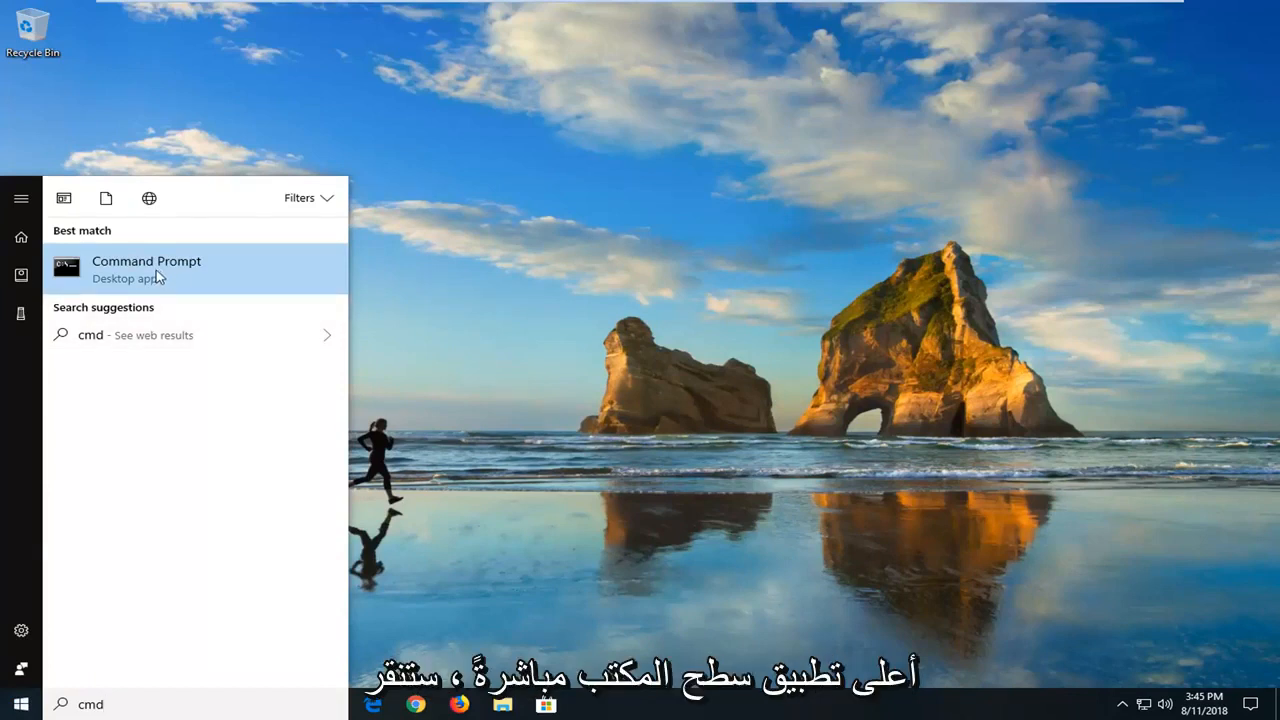
Step: Launch Command Prompt as administrator and approve the UAC prompt
{"action": "right_click", "coordinate": [146, 268]}
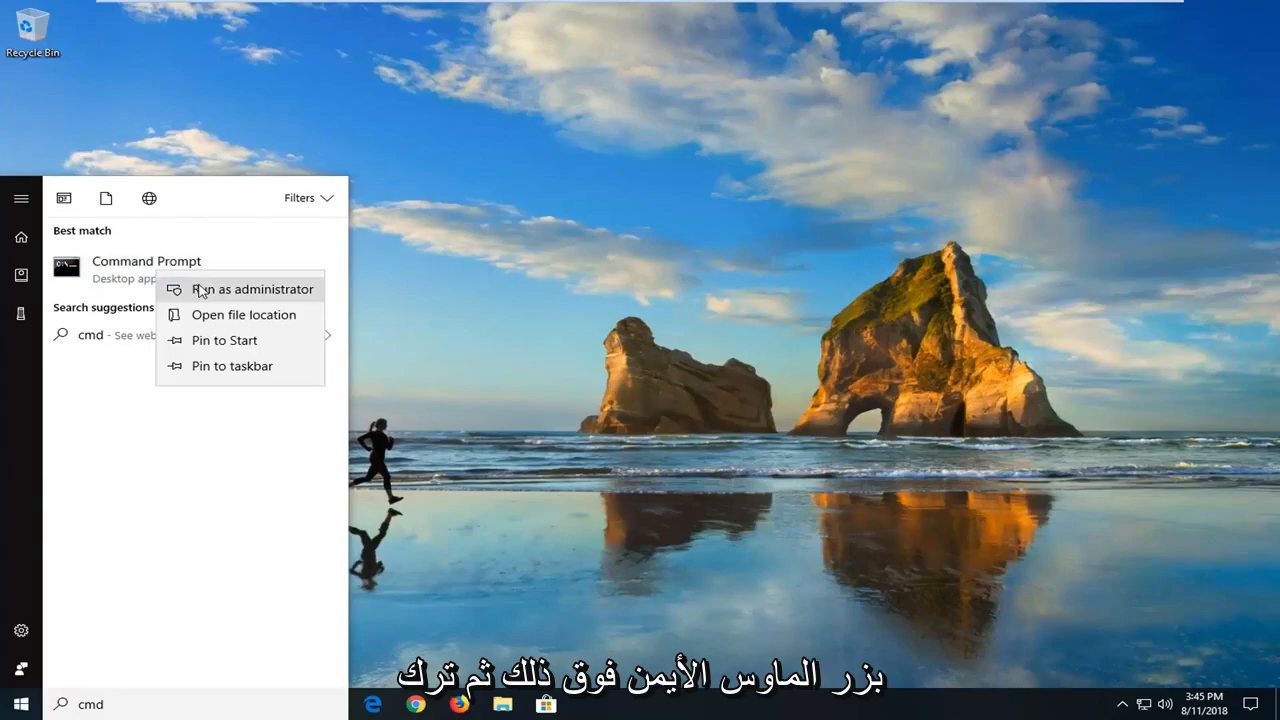
{"action": "left_click", "coordinate": [252, 288]}
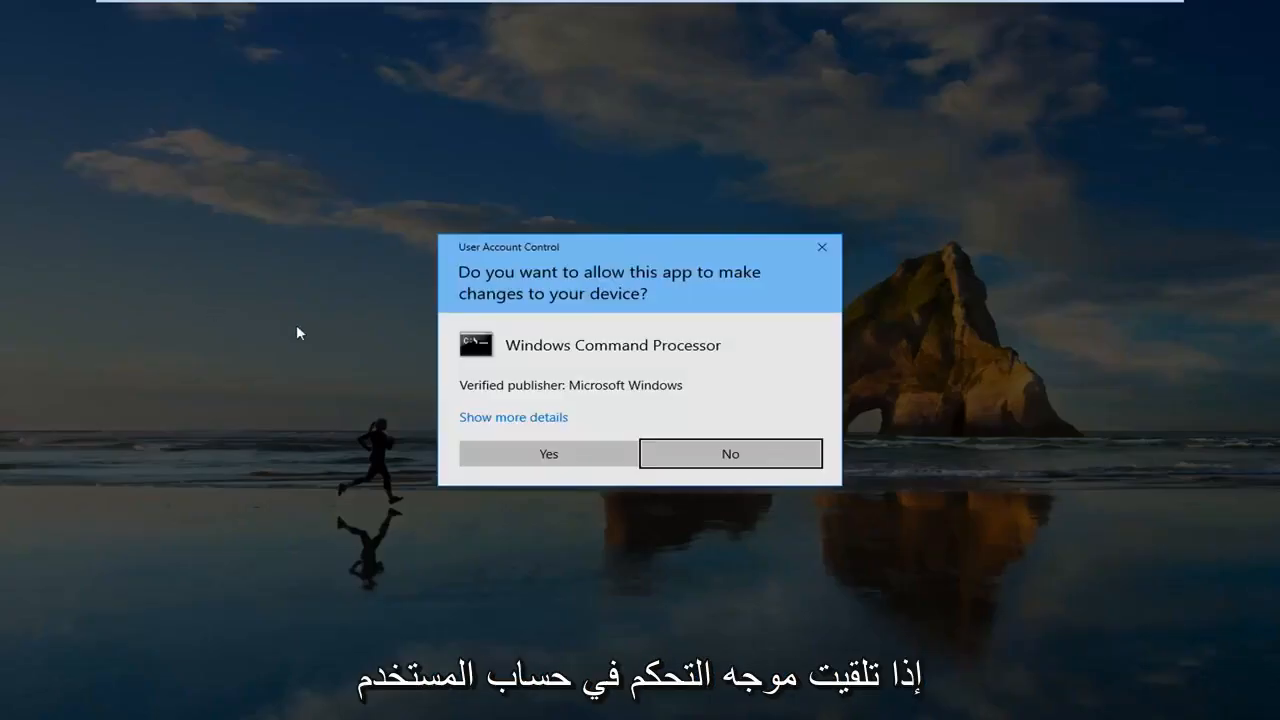
{"action": "mouse_move", "coordinate": [512, 292]}
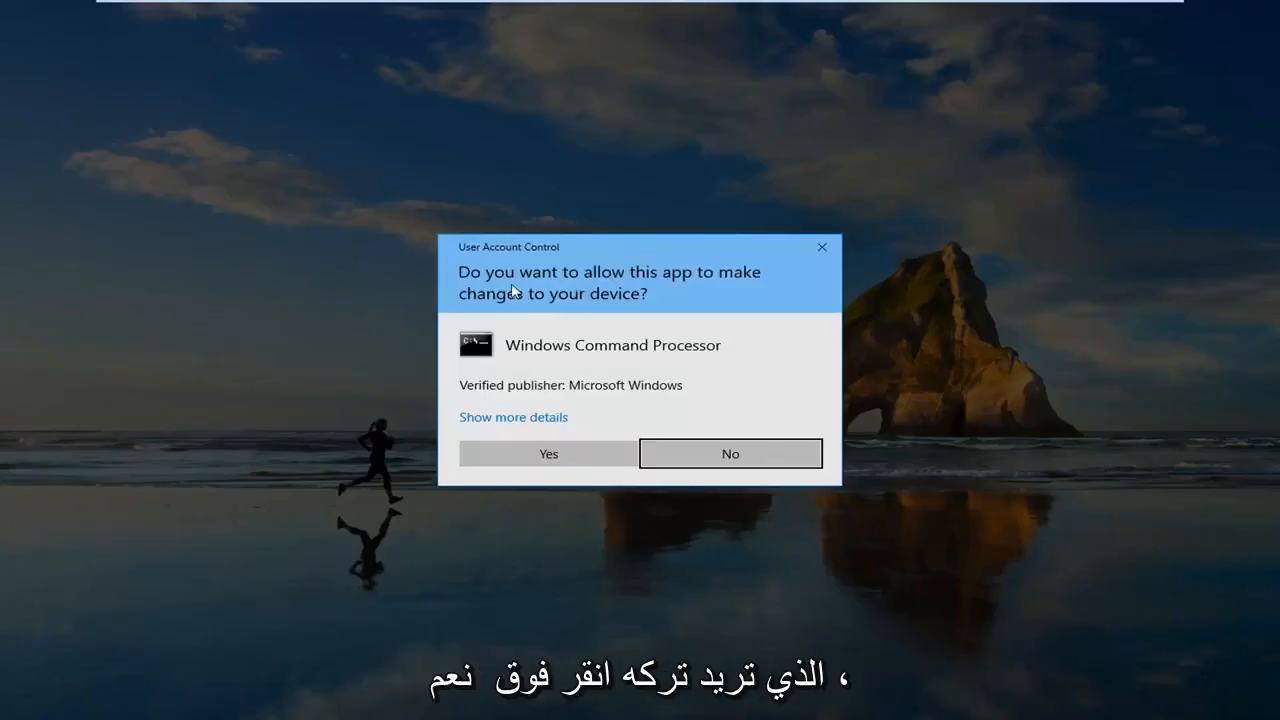
{"action": "left_click", "coordinate": [548, 452]}
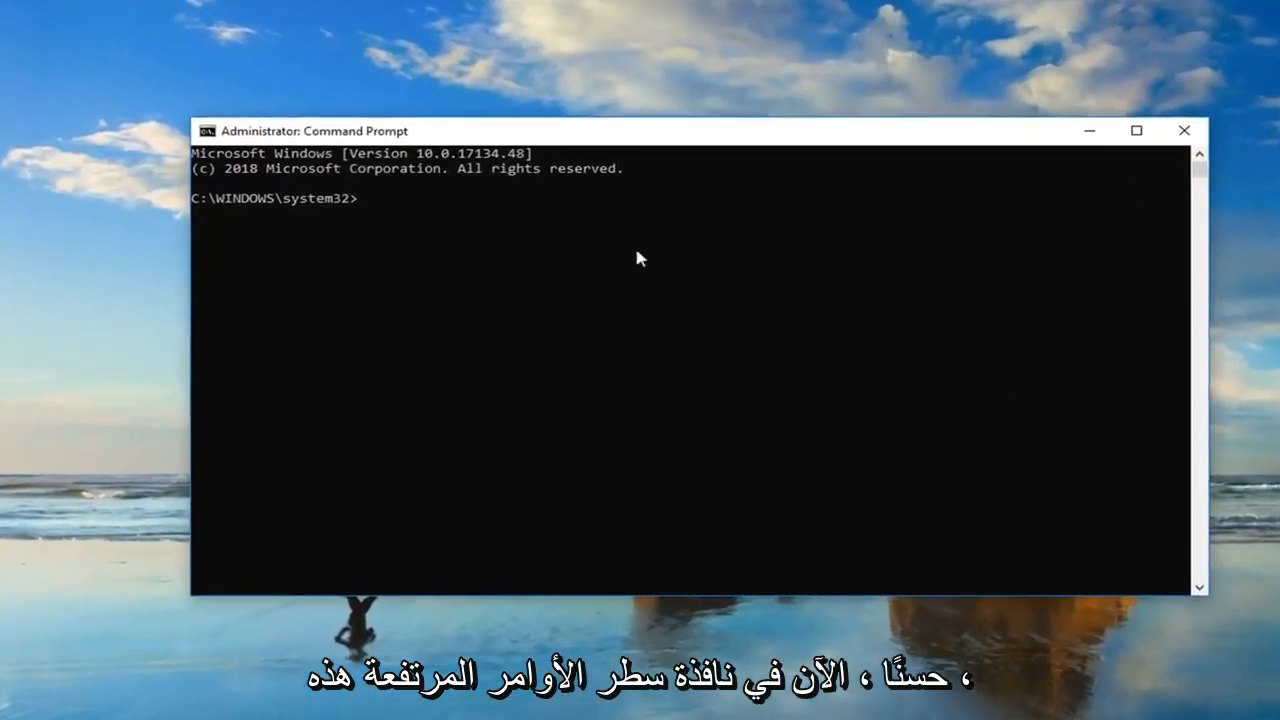
Step: Run bcdedit to list the Windows Boot Manager and Boot Loader entries
{"action": "type", "text": "b"}
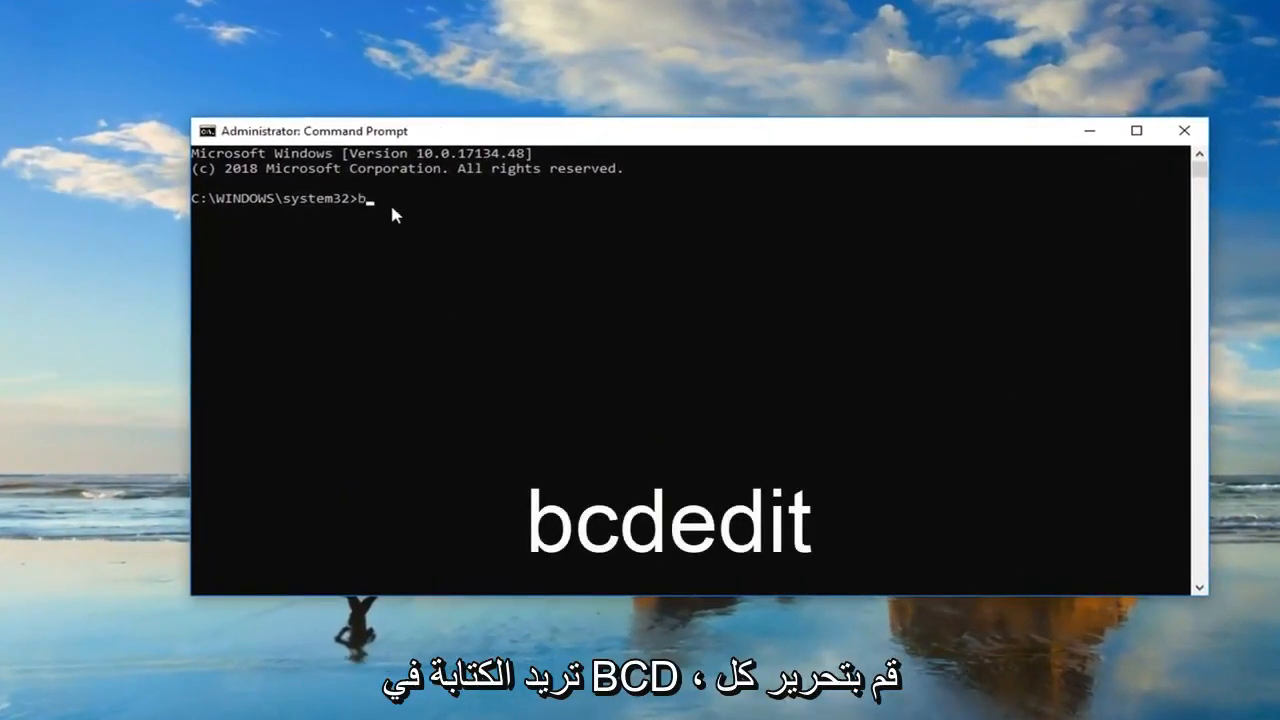
{"action": "type", "text": "cded"}
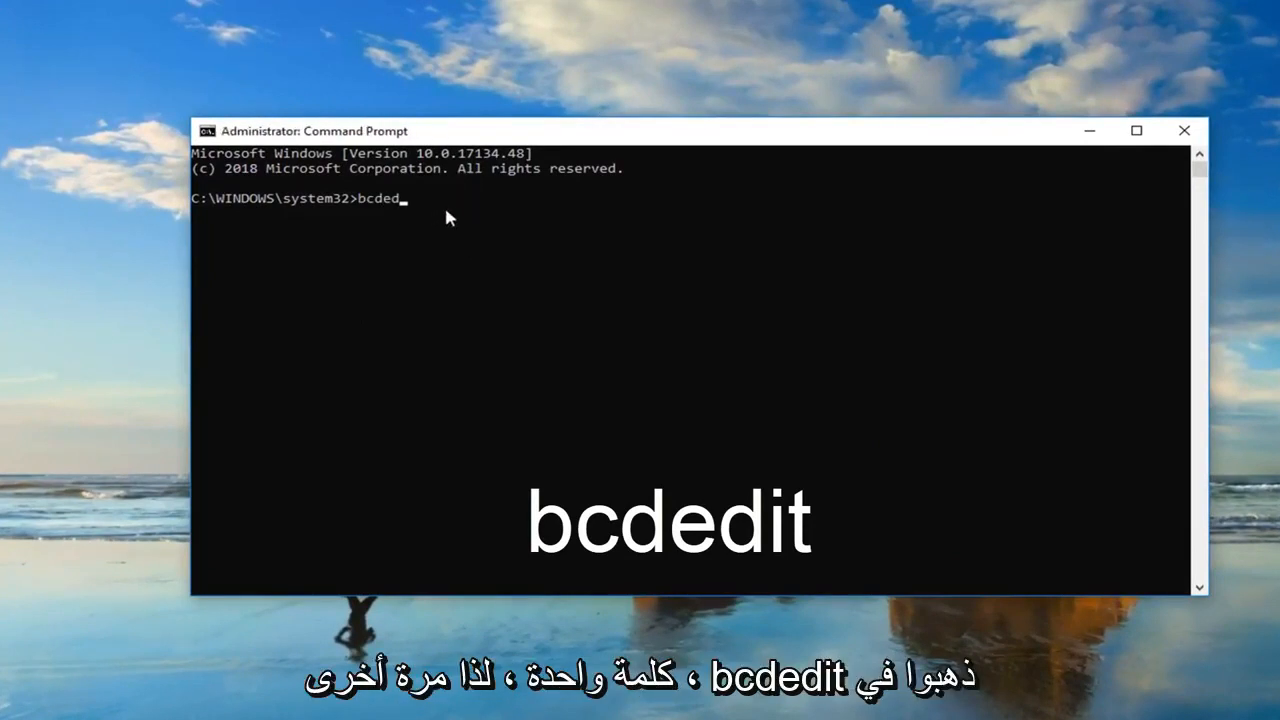
{"action": "key", "text": "enter"}
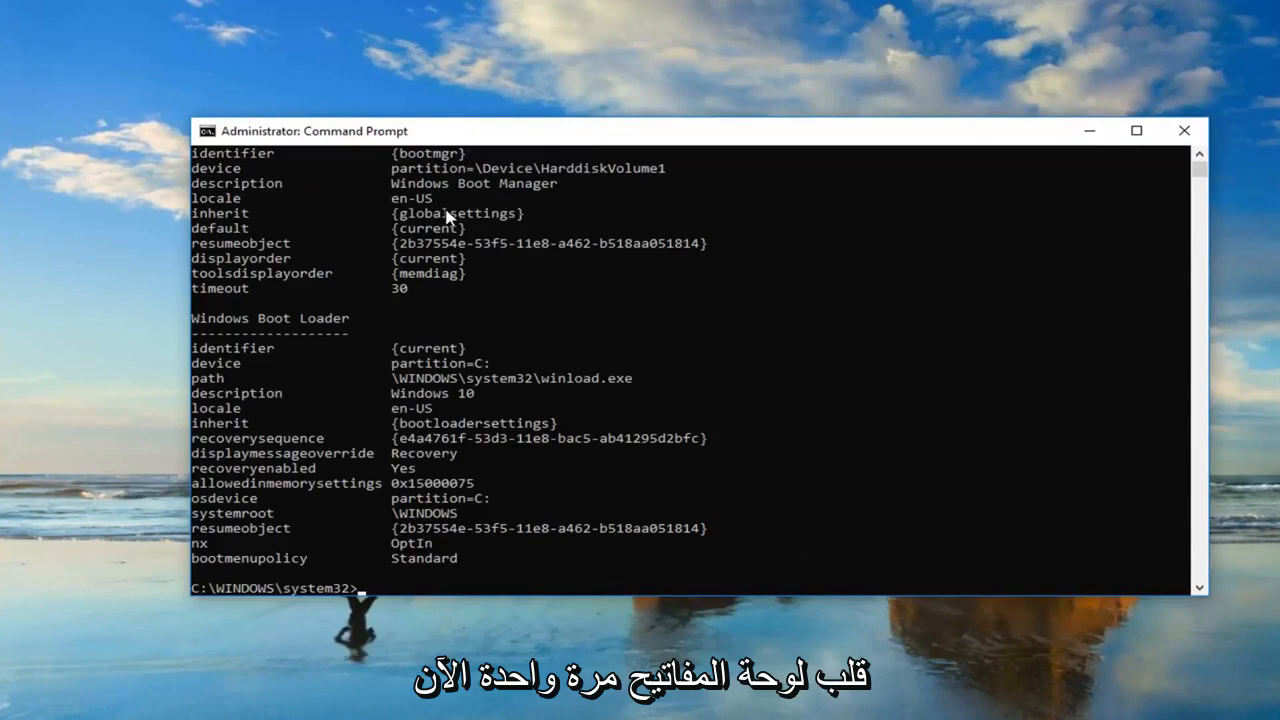
{"action": "mouse_move", "coordinate": [328, 590]}
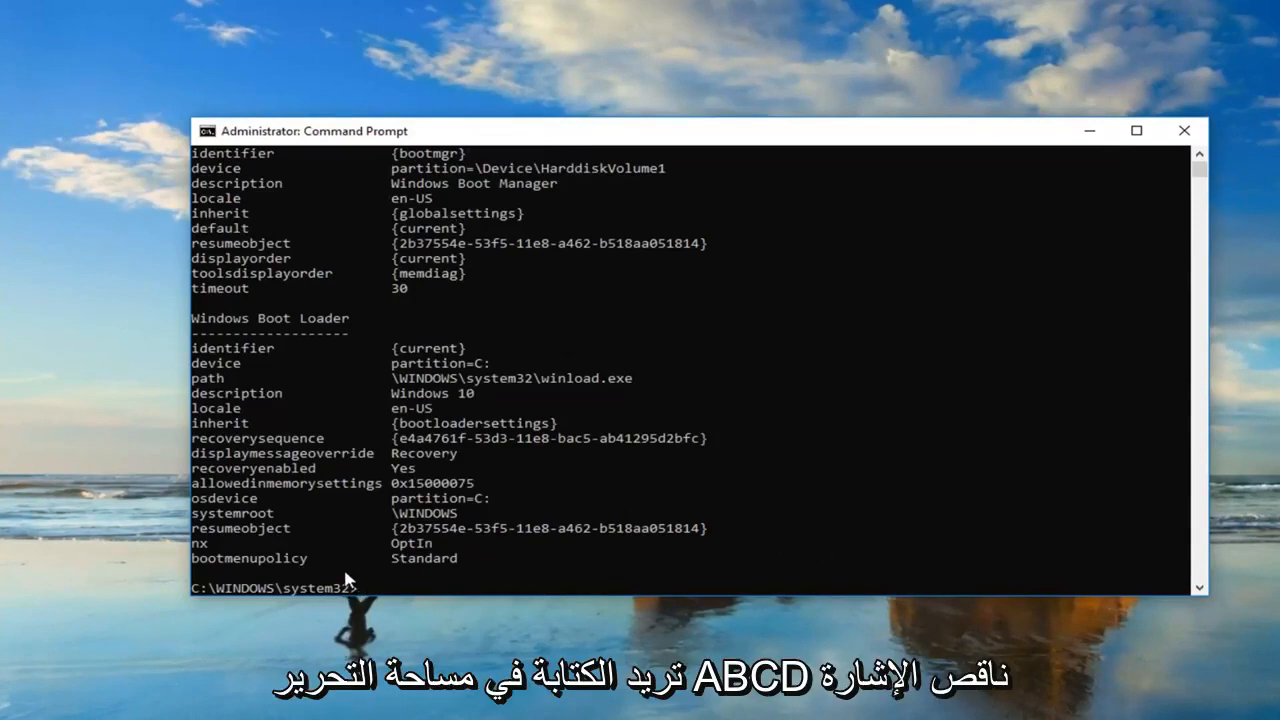
Step: Begin a new command reading bcdedit -set at the prompt
{"action": "type", "text": "bcdedit"}
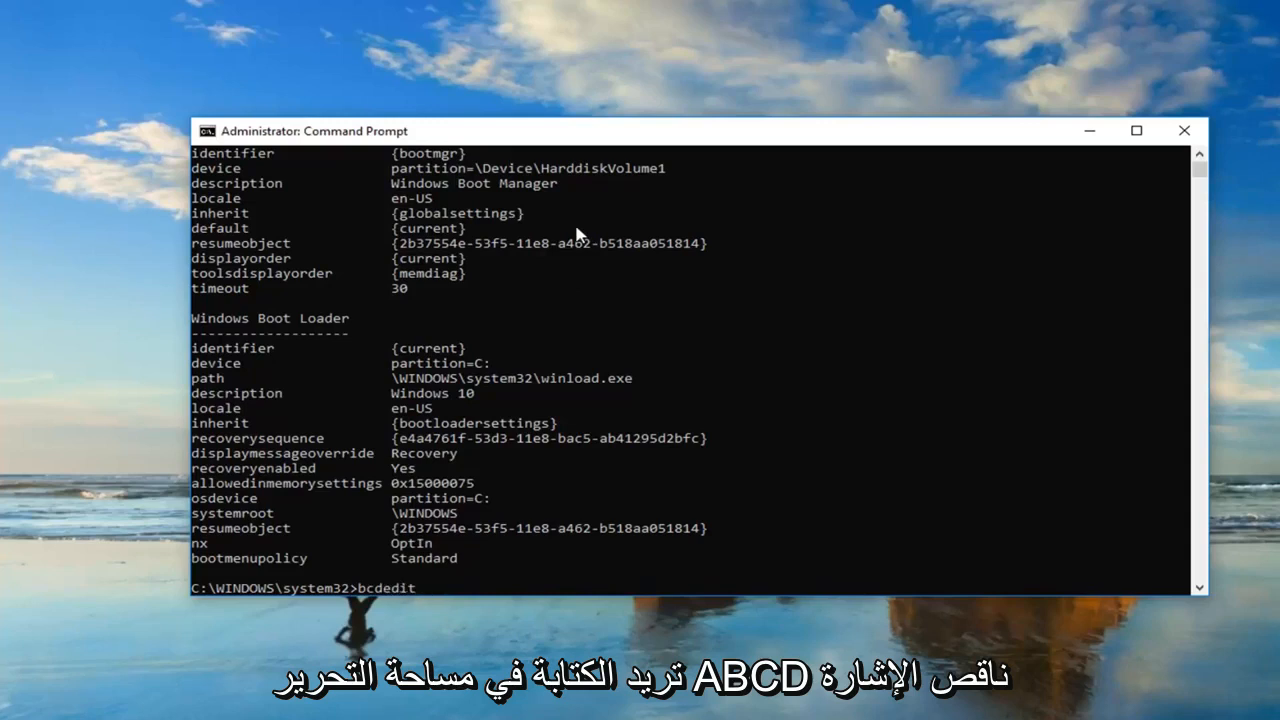
{"action": "type", "text": "-set"}
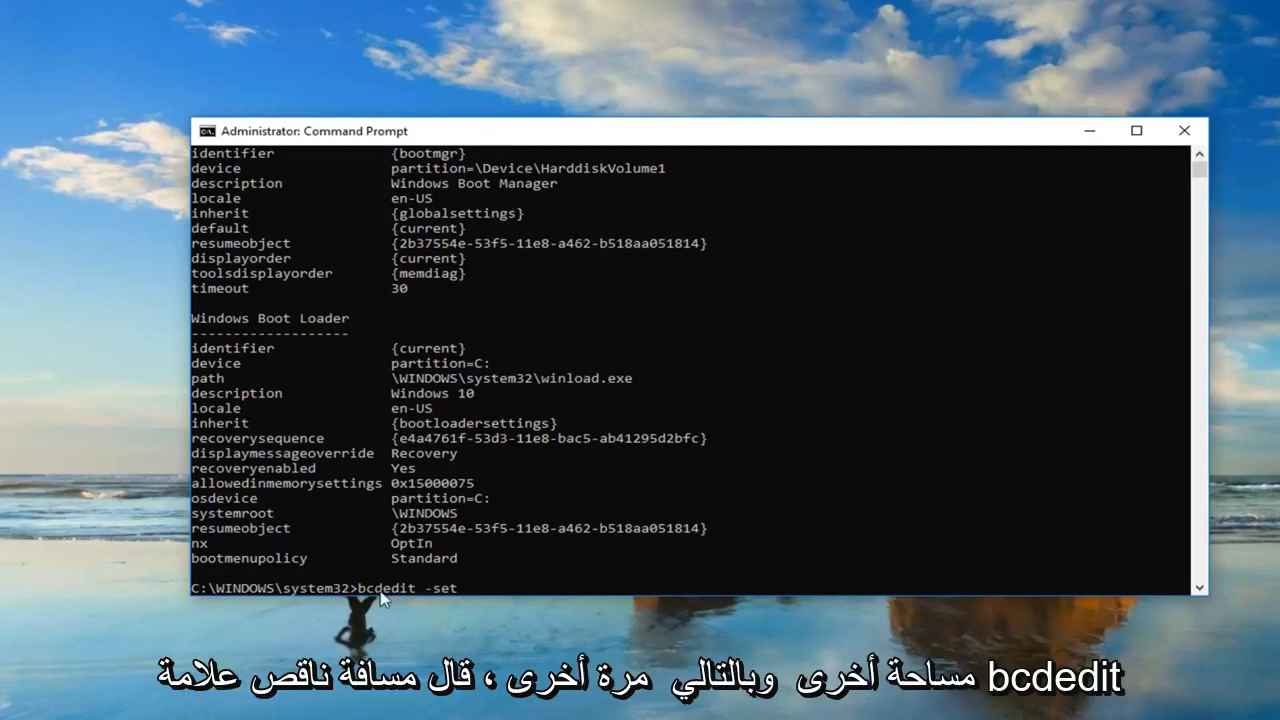
{"action": "mouse_move", "coordinate": [448, 598]}
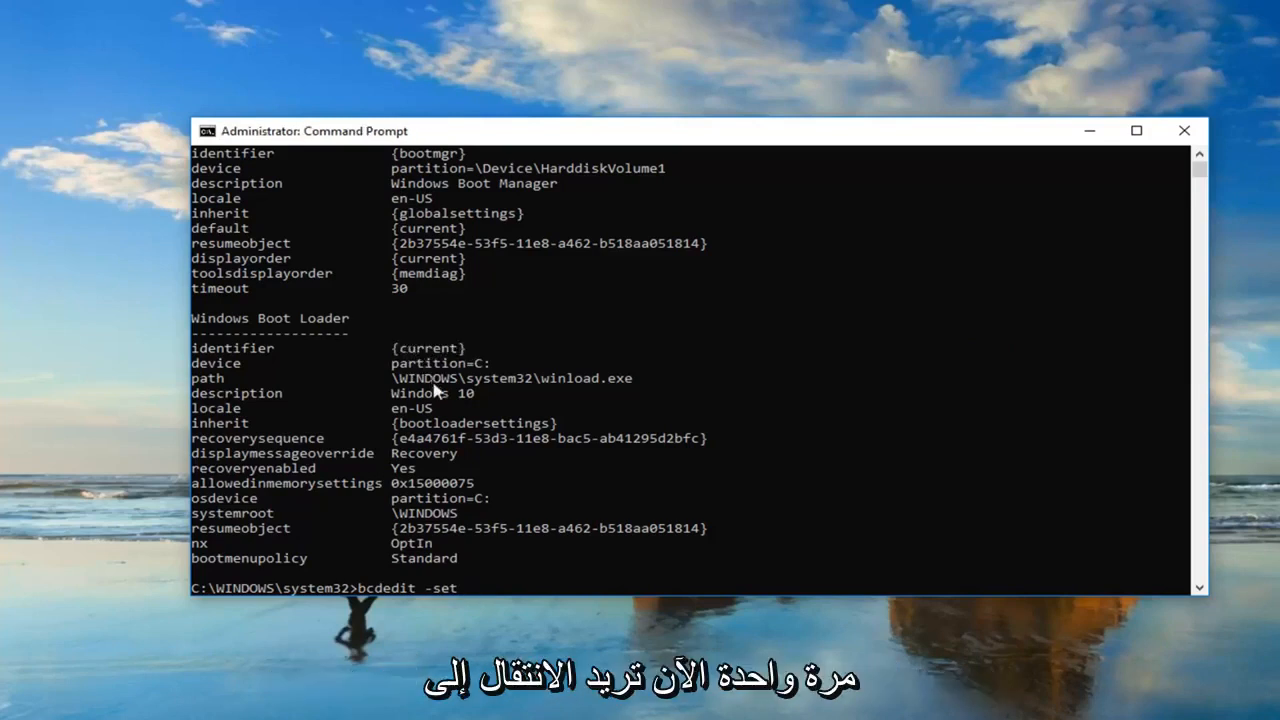
{"action": "mouse_move", "coordinate": [504, 140]}
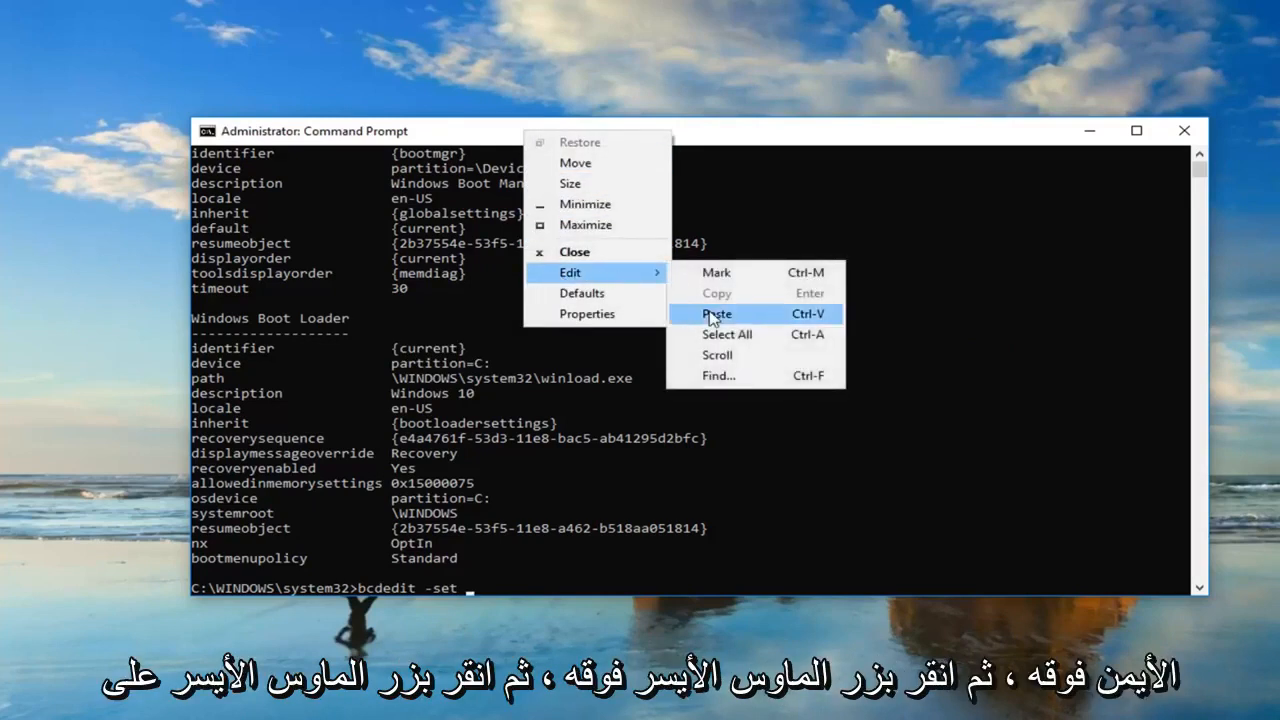
Step: Paste the {current} identifier so the line reads bcdedit -set {current}
{"action": "left_click", "coordinate": [716, 312]}
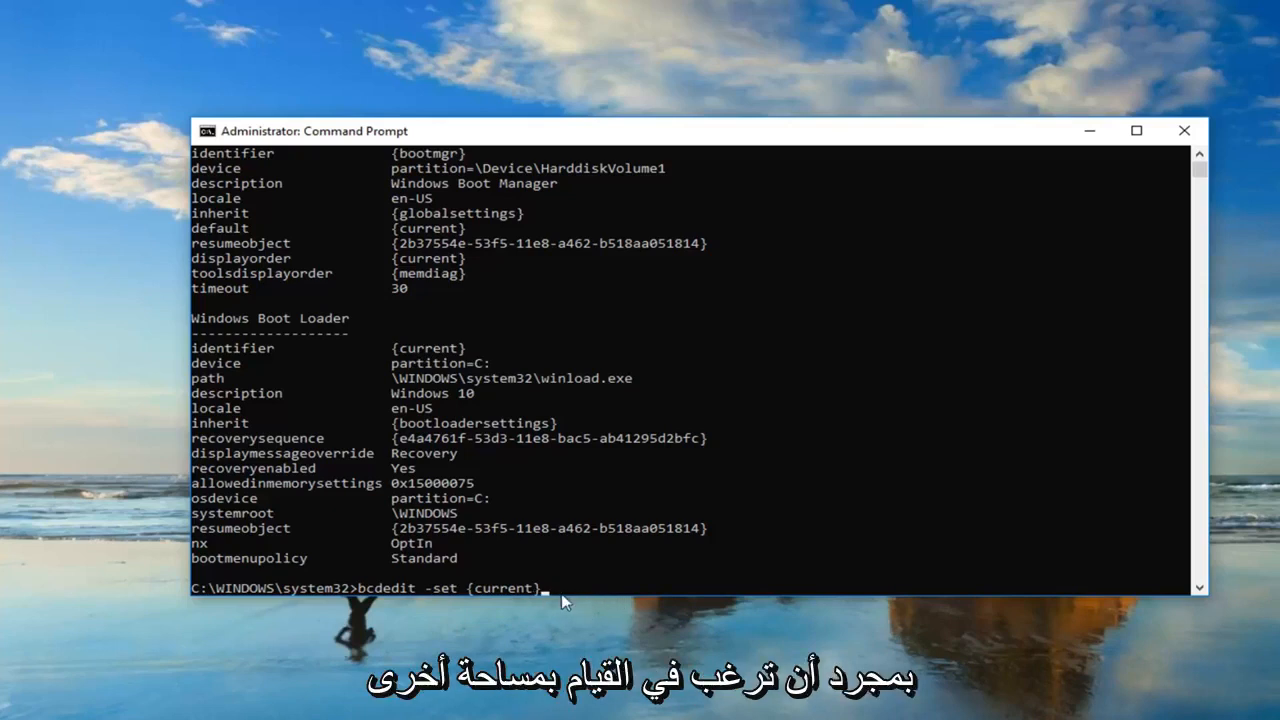
Step: Complete and run bcdedit -set {current} nointegritychecks 1 to disable driver integrity checks
{"action": "type", "text": "nointe"}
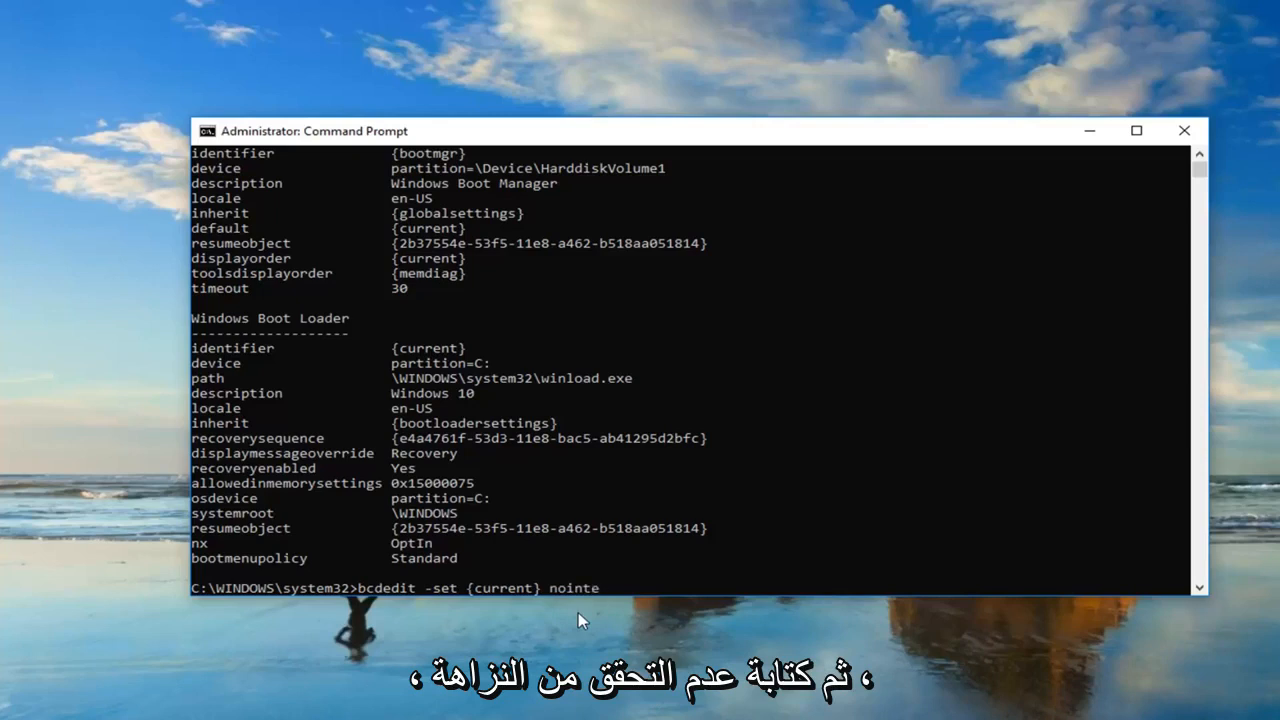
{"action": "type", "text": "gritychecks"}
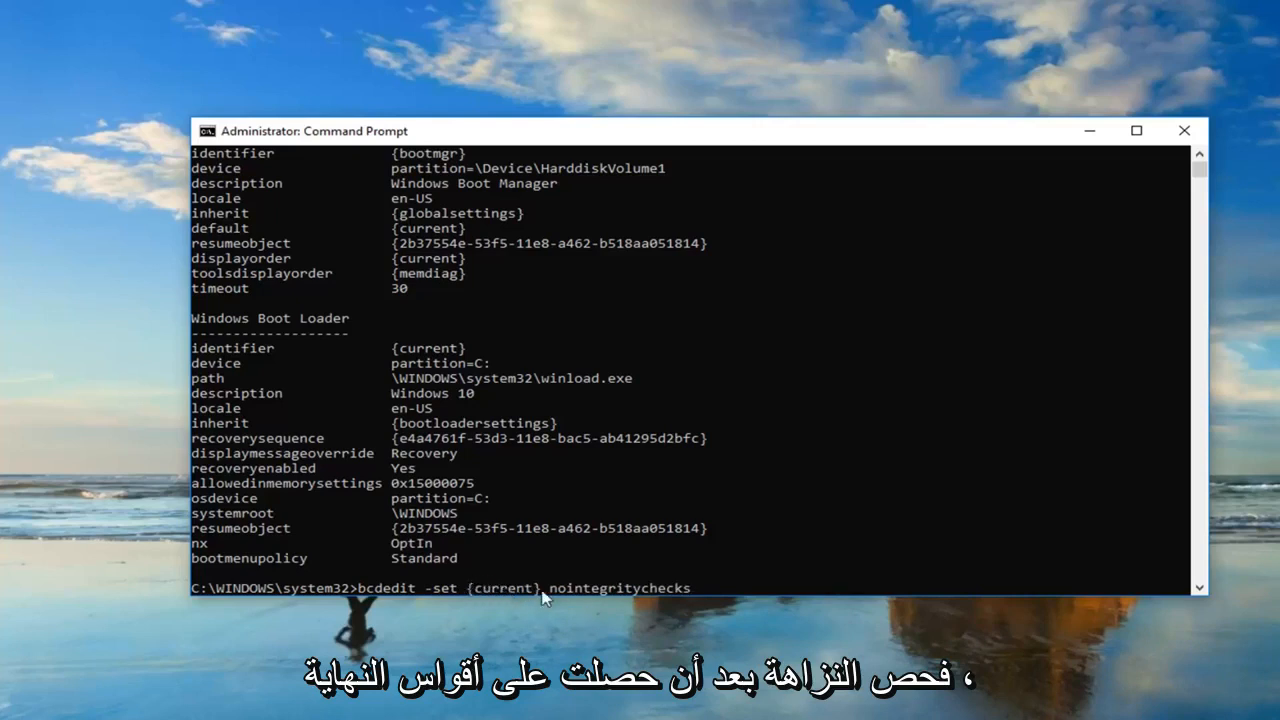
{"action": "mouse_move", "coordinate": [664, 600]}
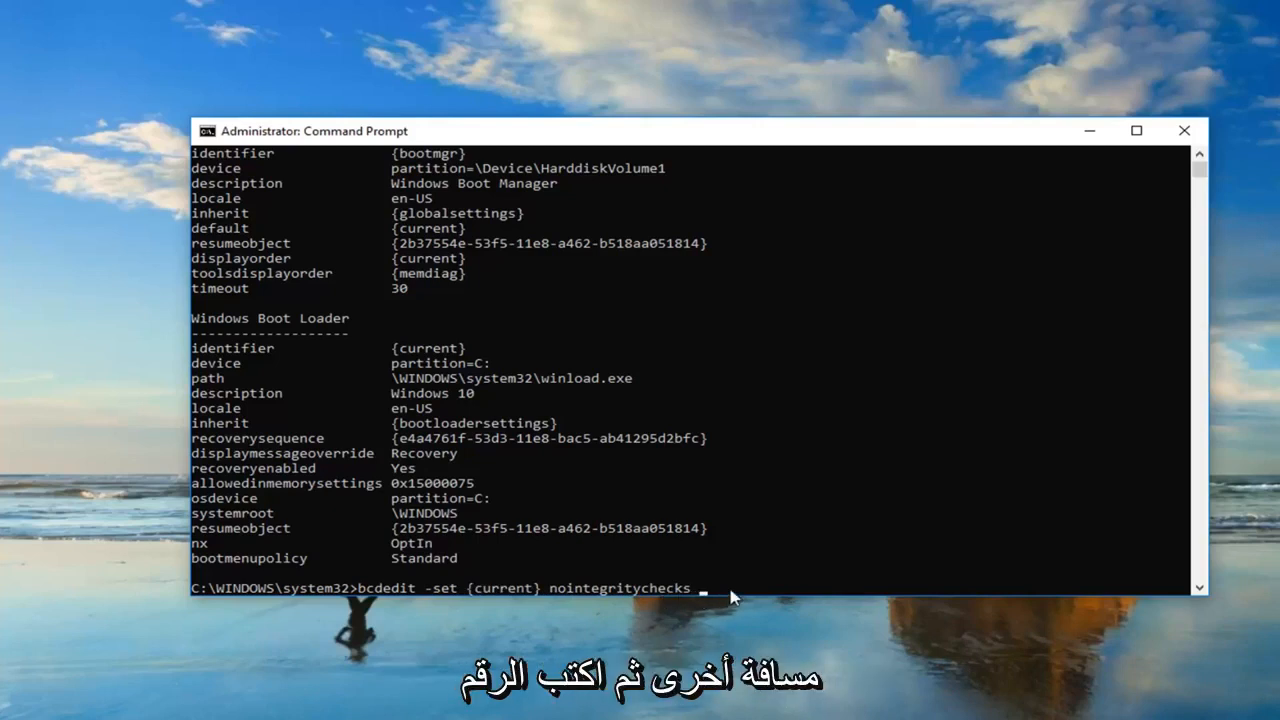
{"action": "type", "text": "1"}
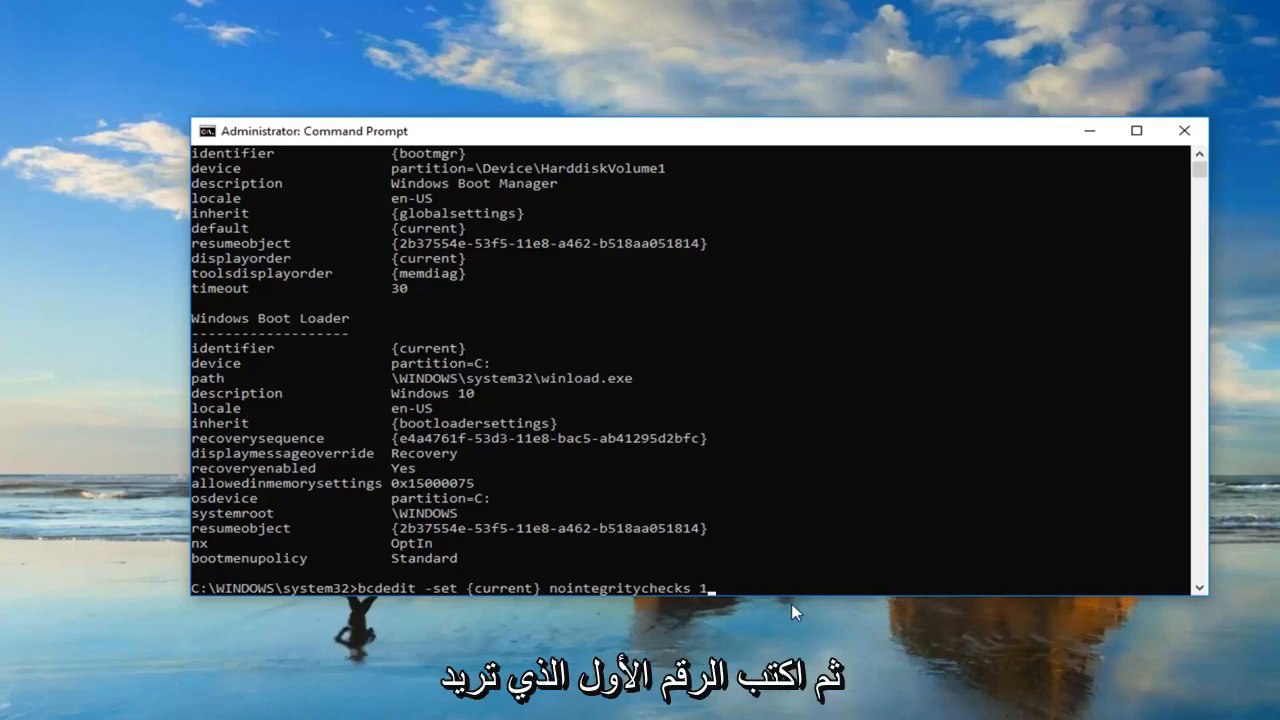
{"action": "key", "text": "enter"}
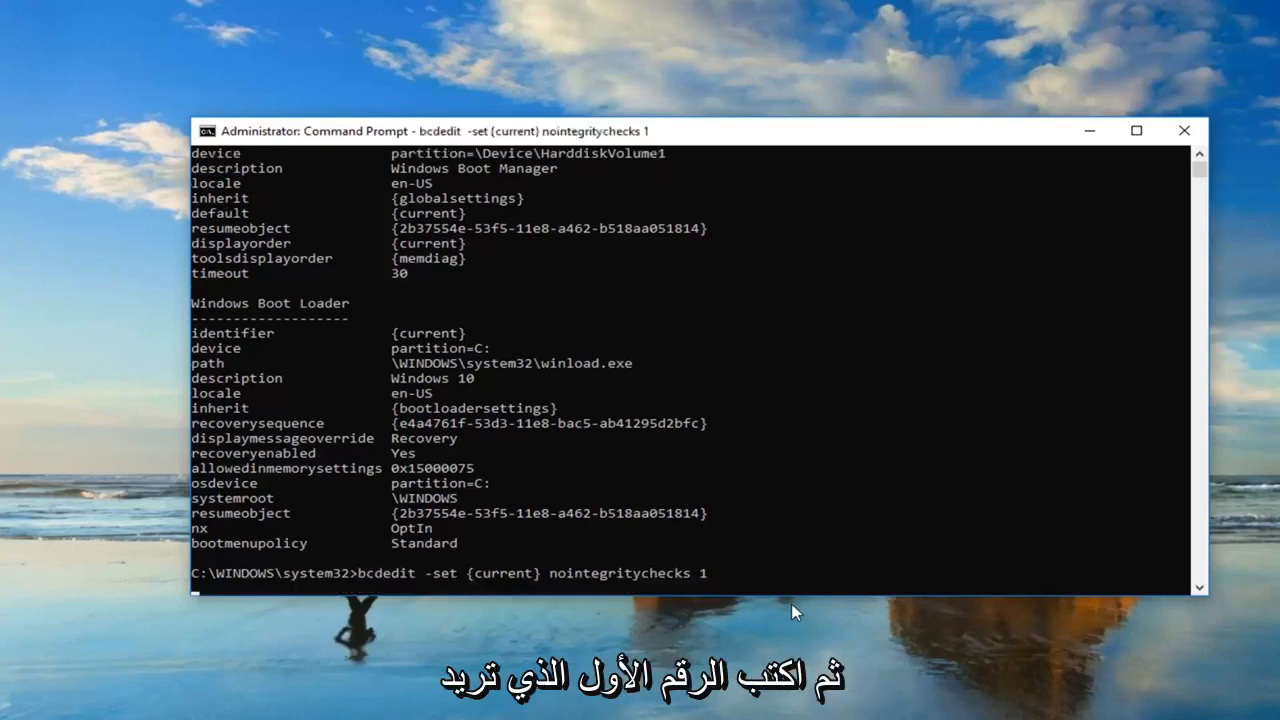